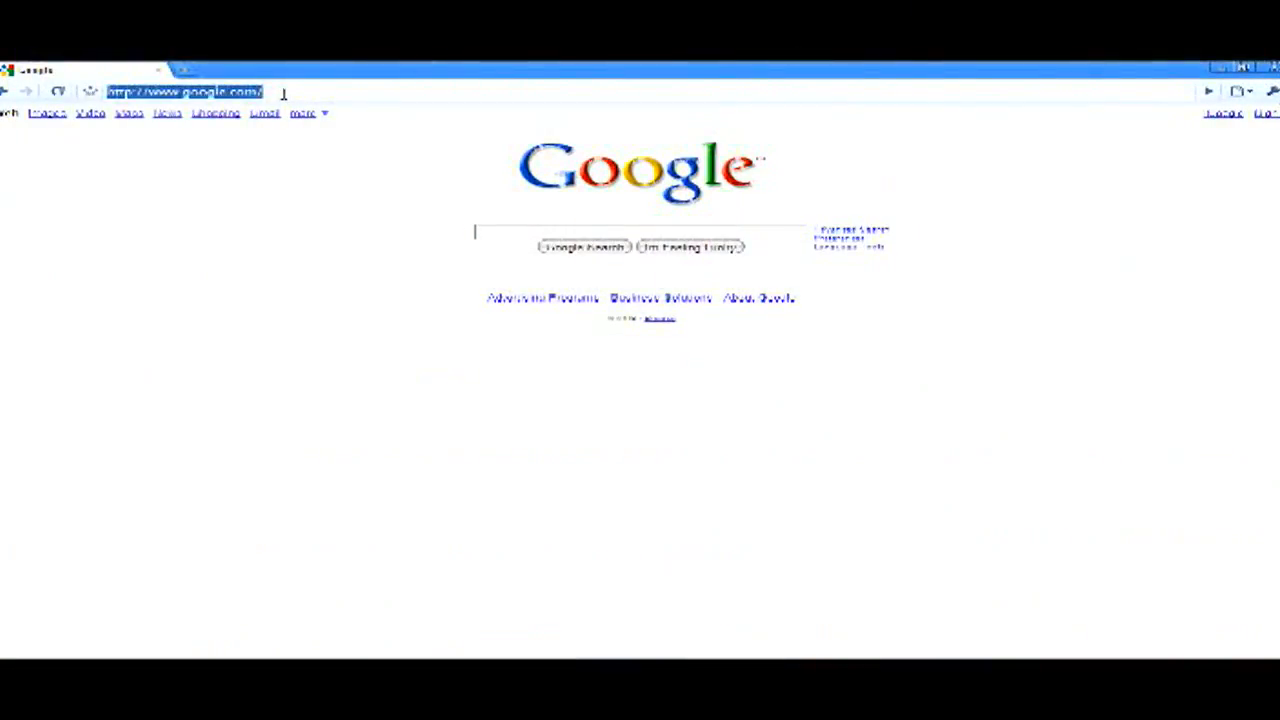
Step: Go to ubuntu.com by entering 'ubuntu' in the address bar
type("ubu")
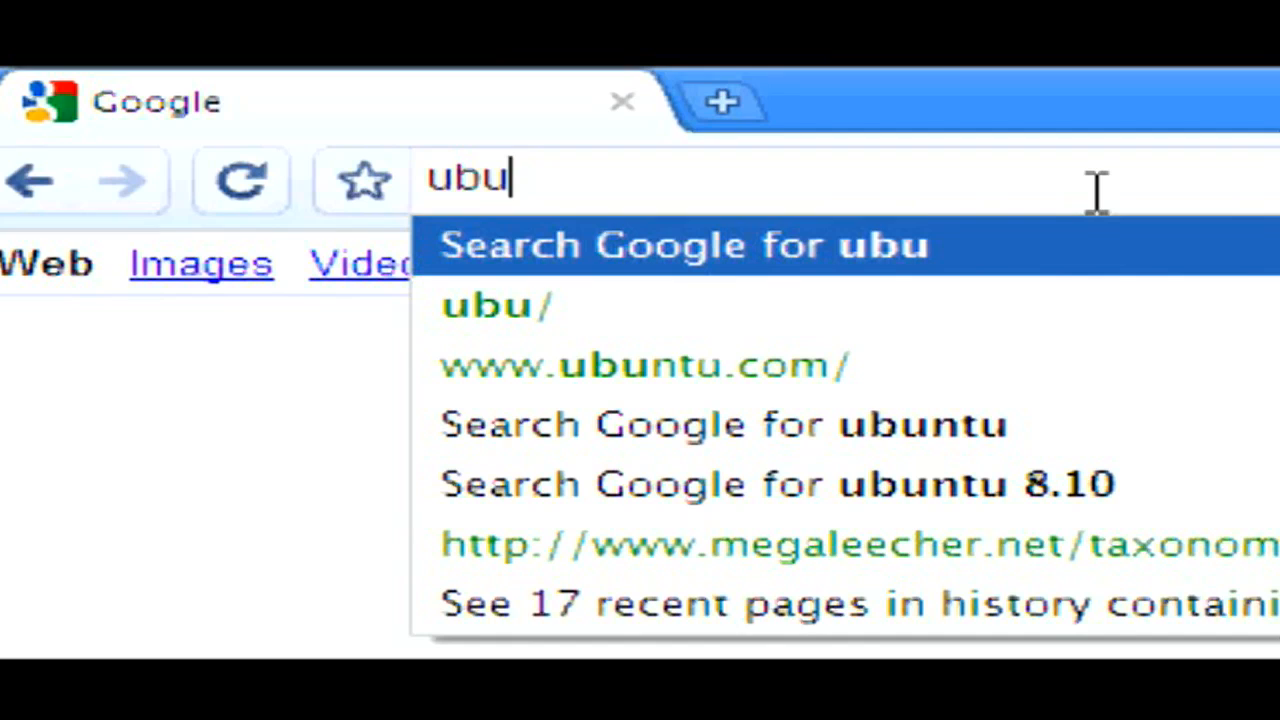
type("ntu")
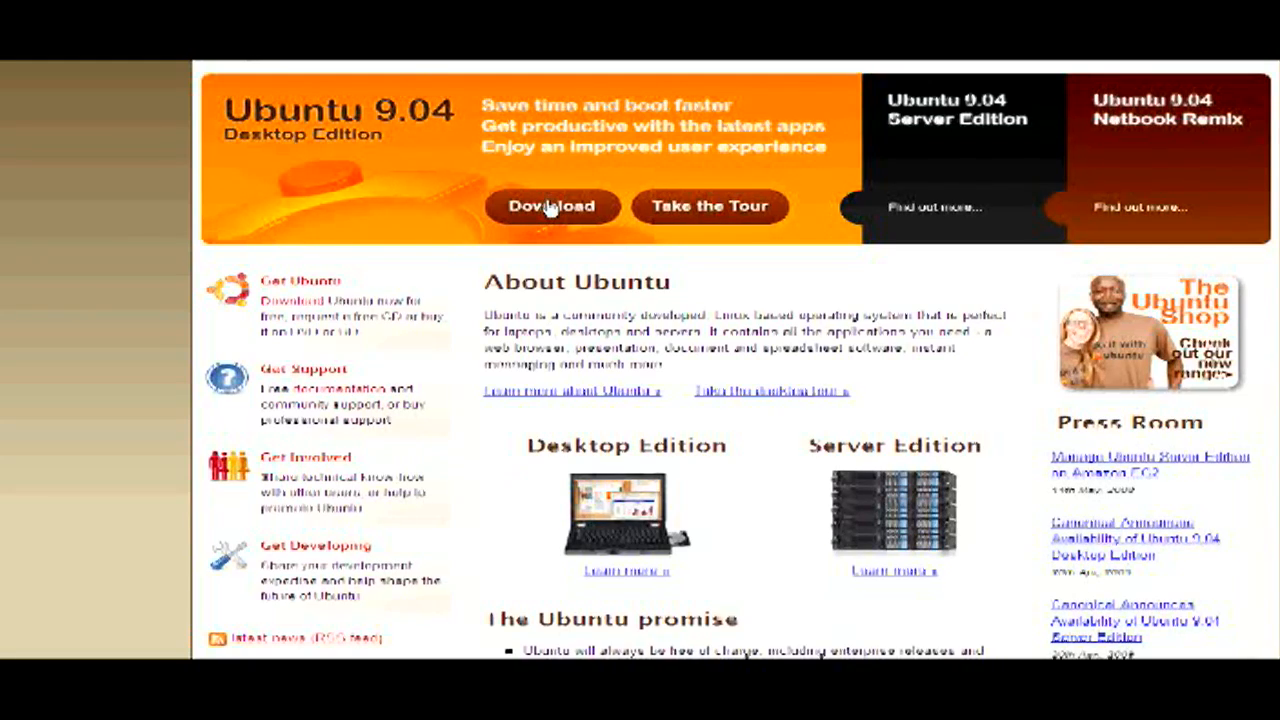
Step: Start the Ubuntu 9.04 desktop download from the United States Michigan Tech Linux Users Group mirror
left_click(552, 206)
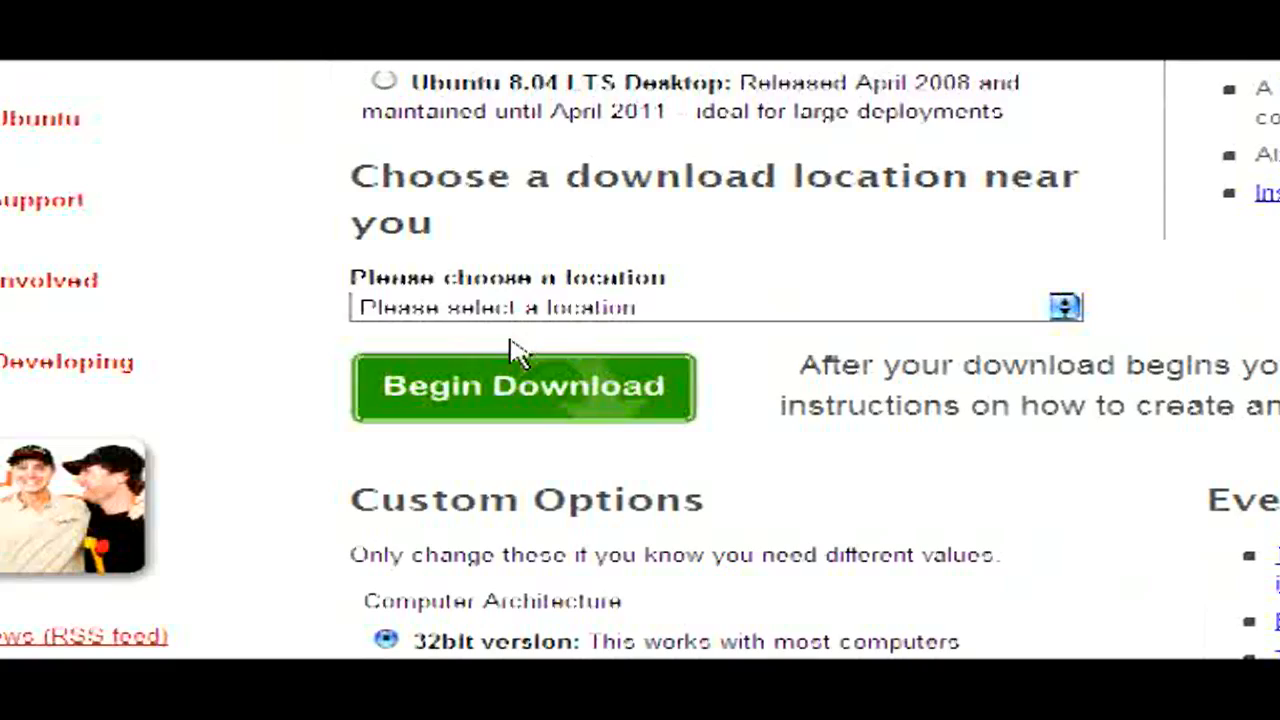
left_click(1064, 308)
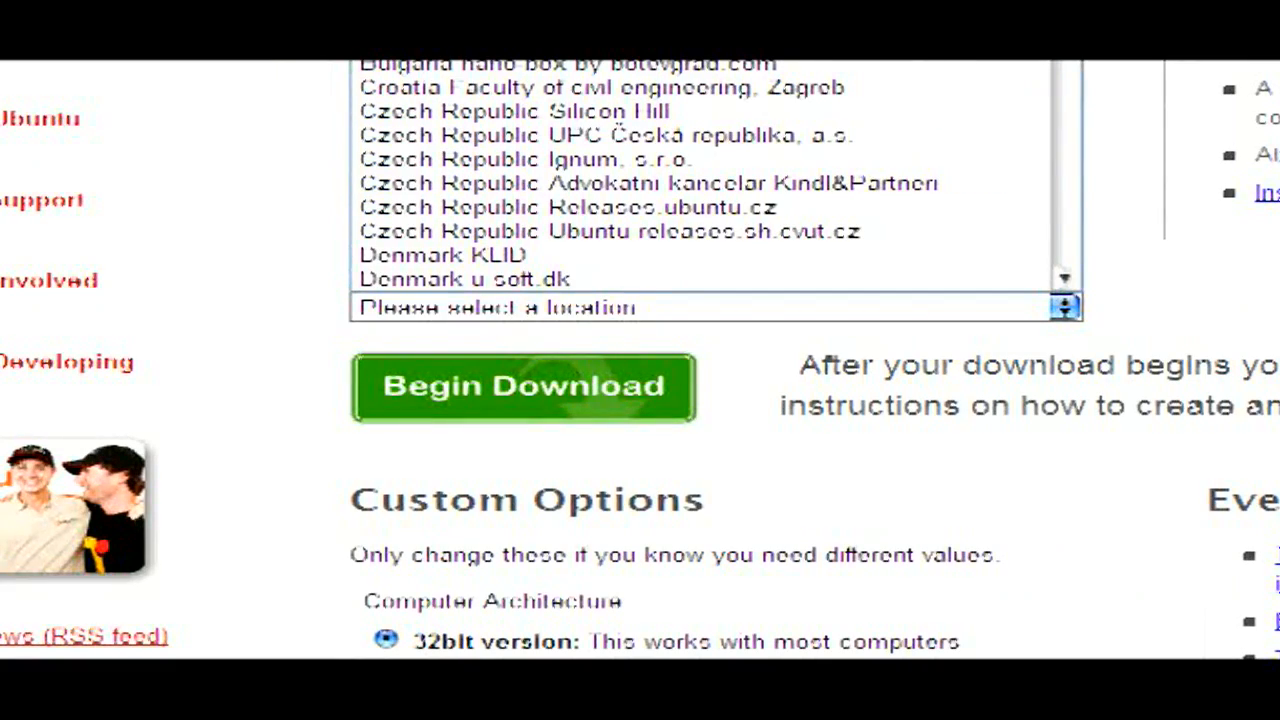
scroll("down", 3)
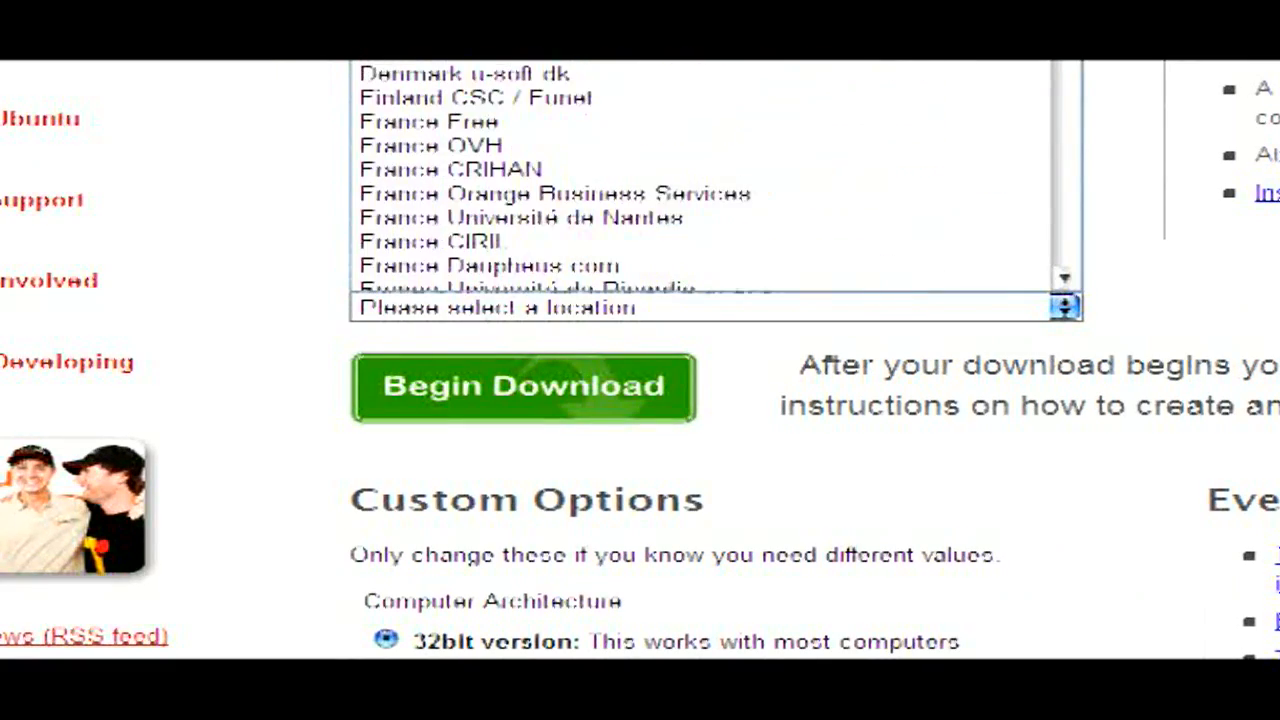
scroll("up", 3)
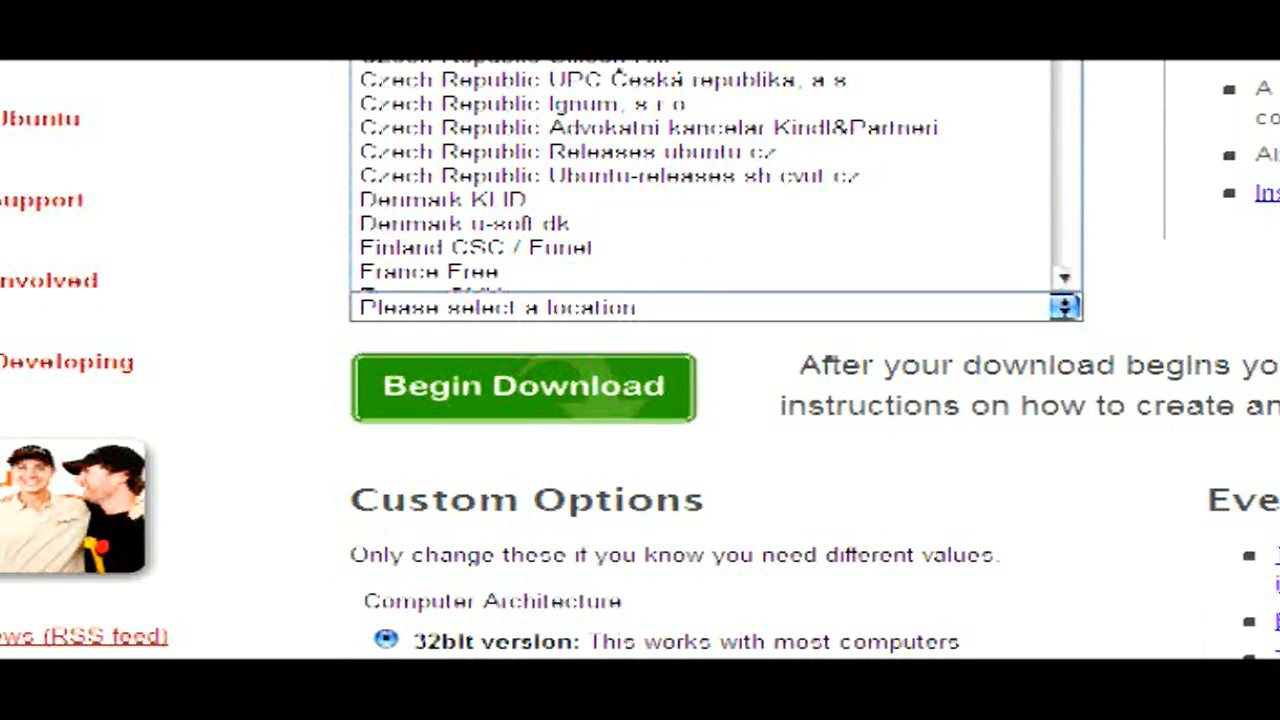
scroll("up", 3)
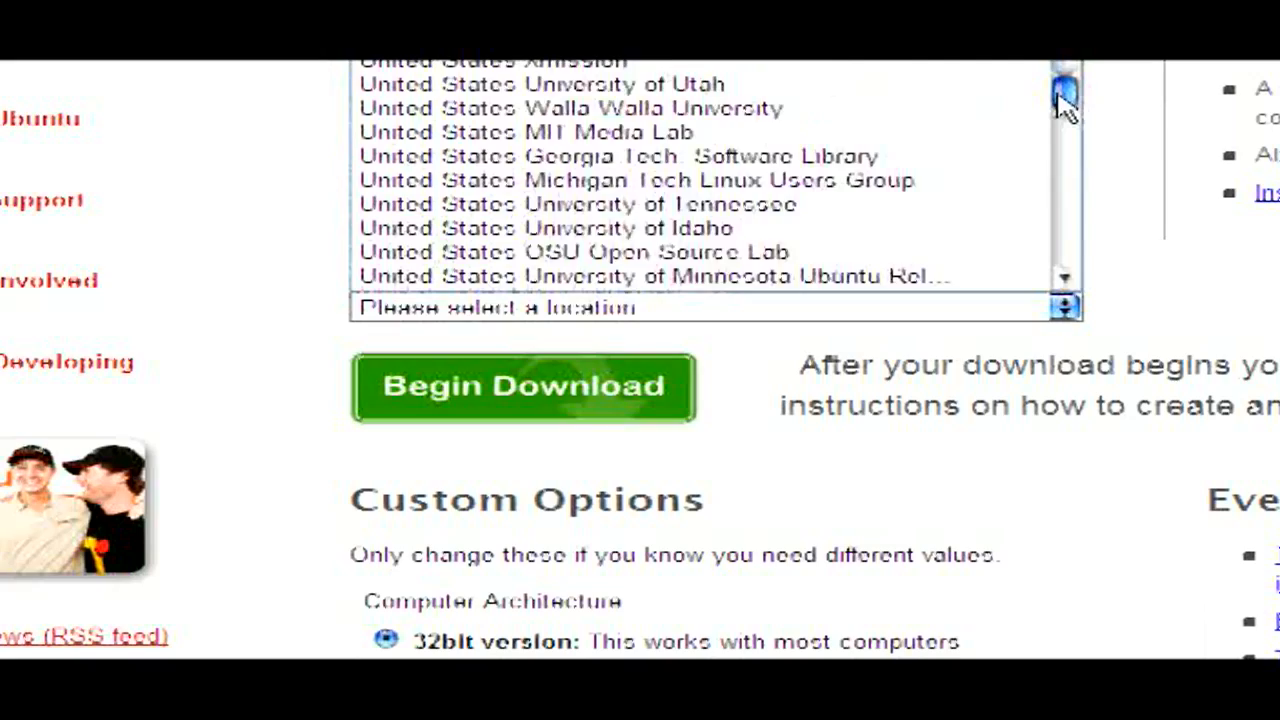
left_click(636, 180)
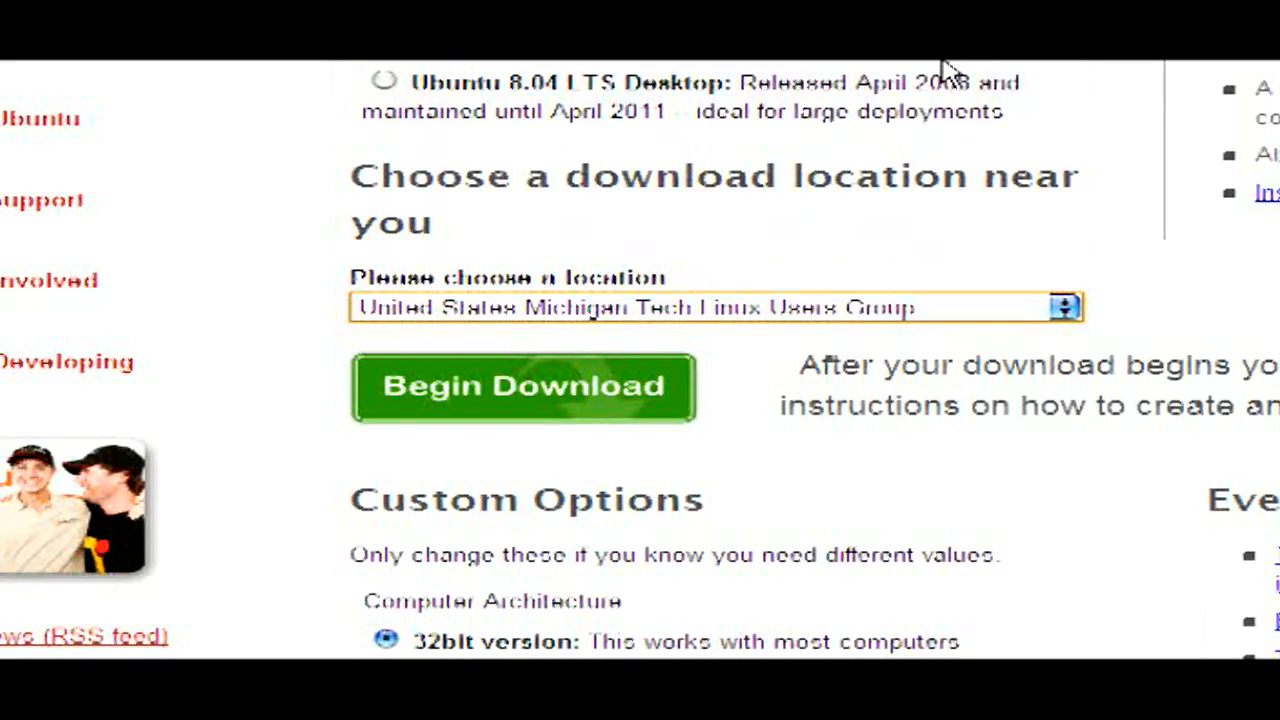
left_click(522, 388)
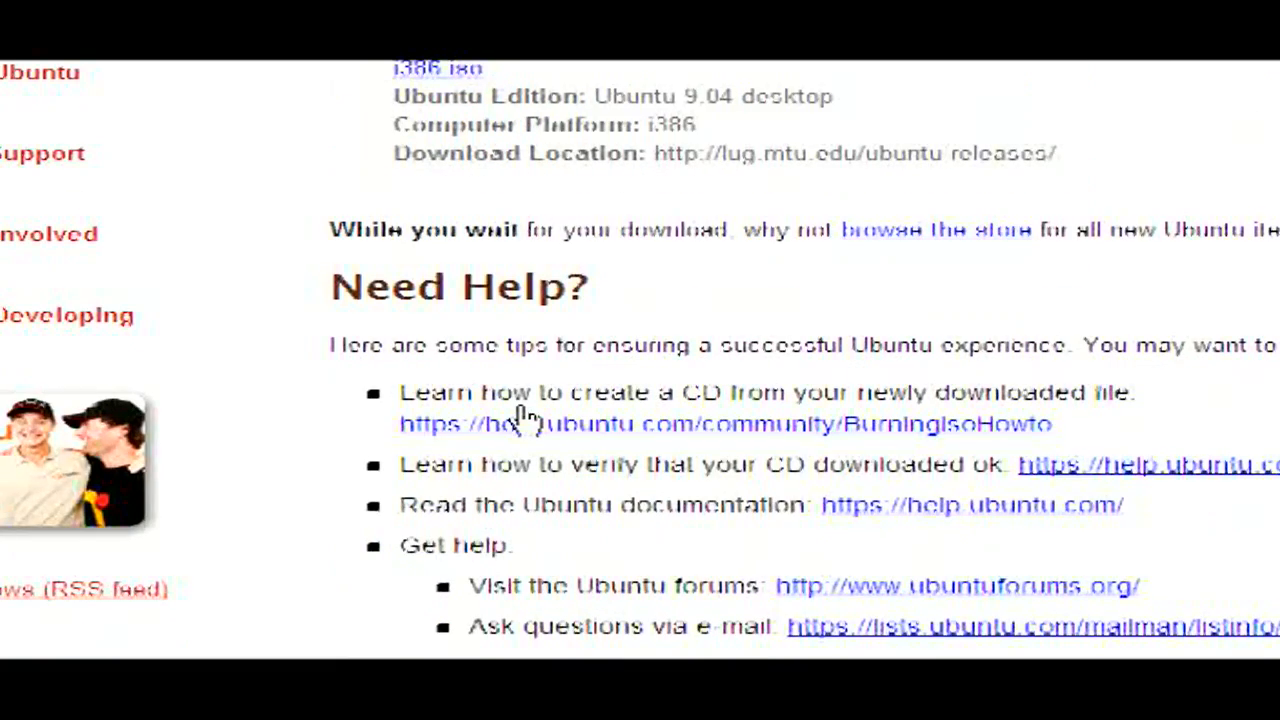
mouse_move(304, 504)
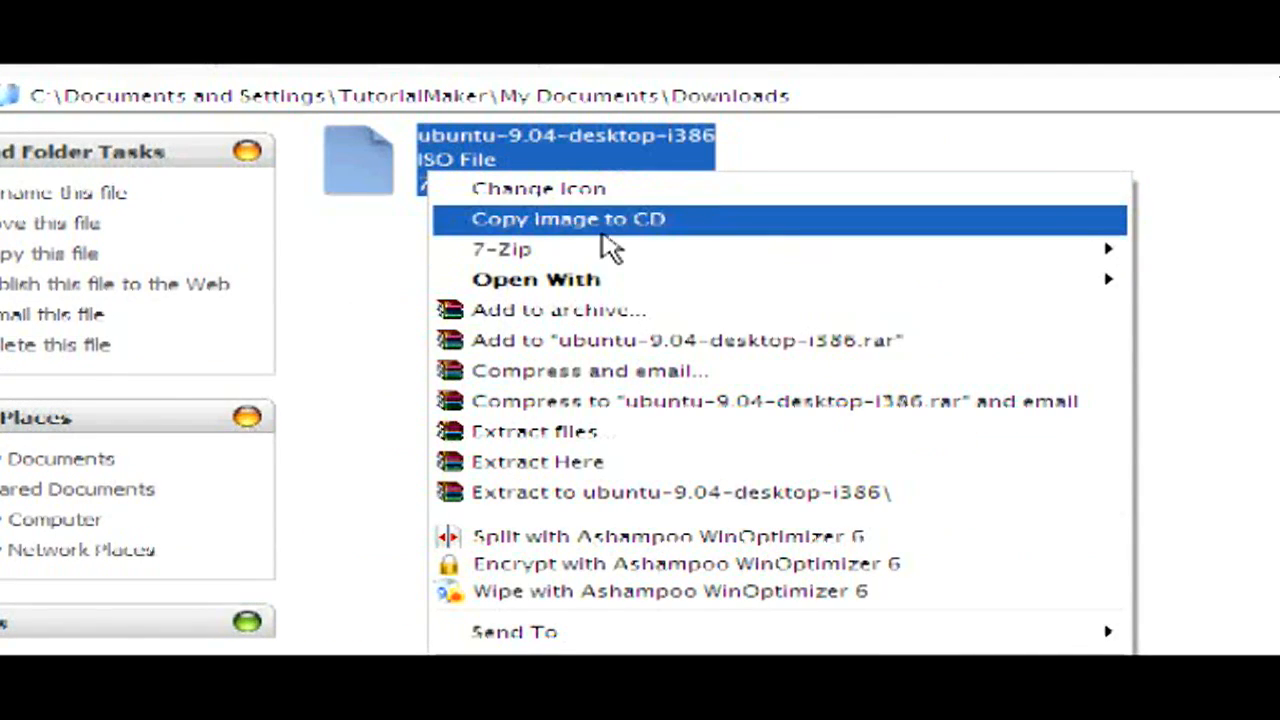
mouse_move(750, 460)
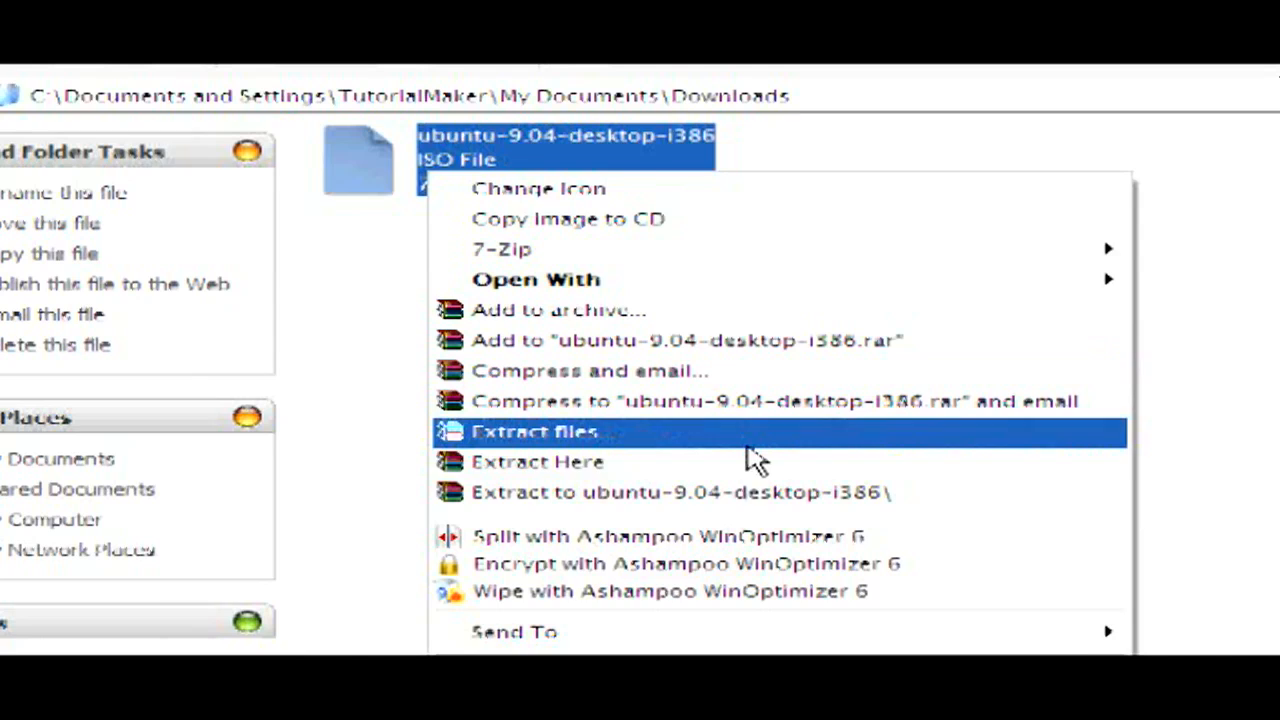
Step: Choose 'Extract files...' for the ubuntu-9.04-desktop-i386 ISO to get the extraction options dialog
left_click(534, 432)
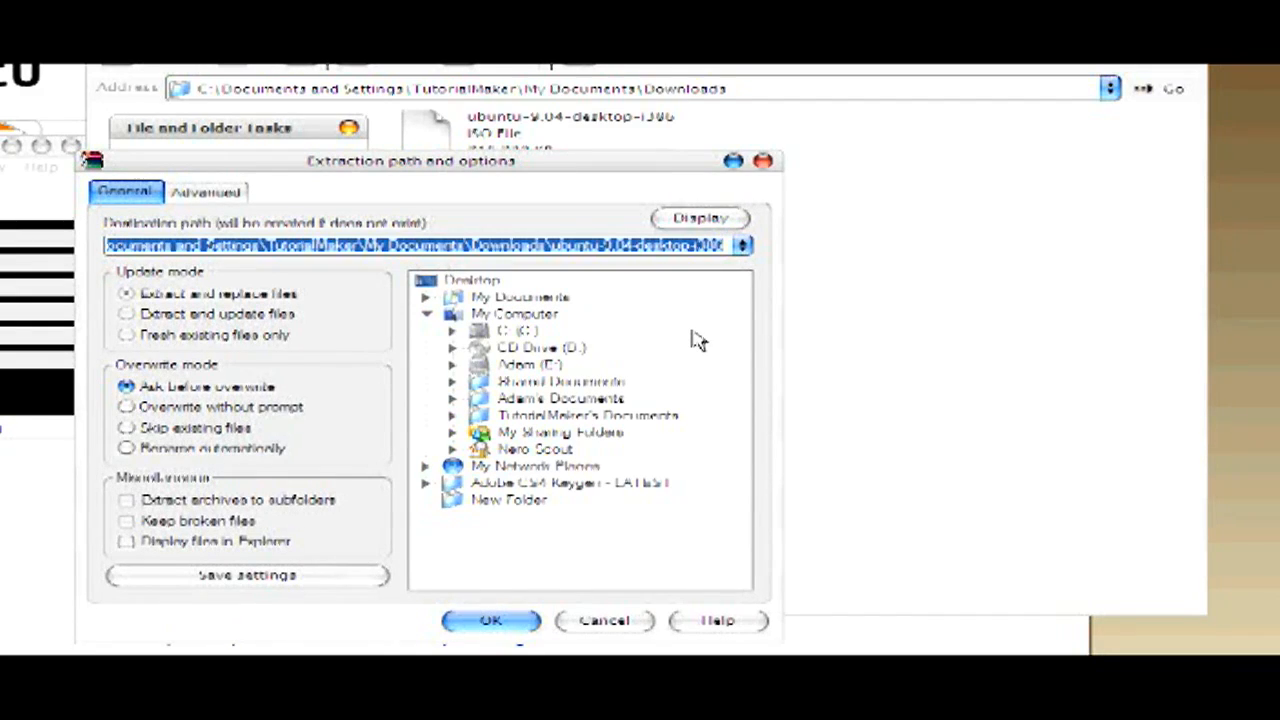
Step: Extract the ISO contents into the Ubuntu folder on drive E
left_click(530, 364)
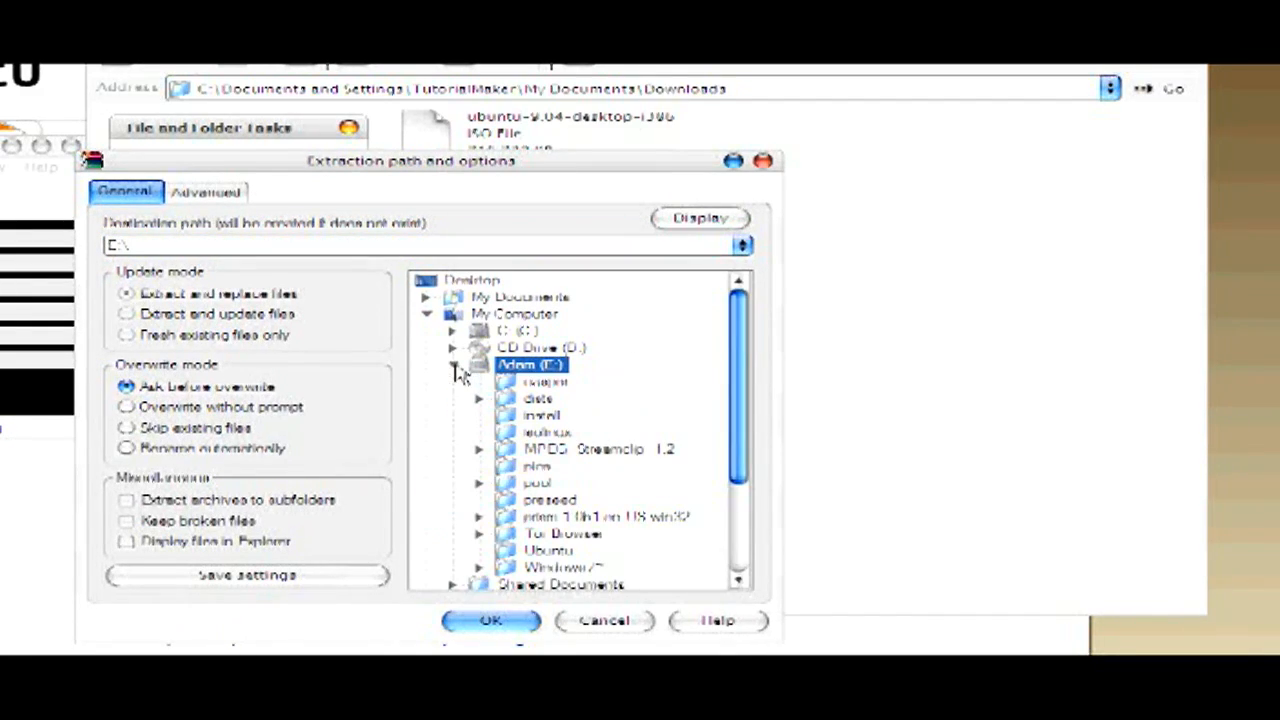
left_click(548, 550)
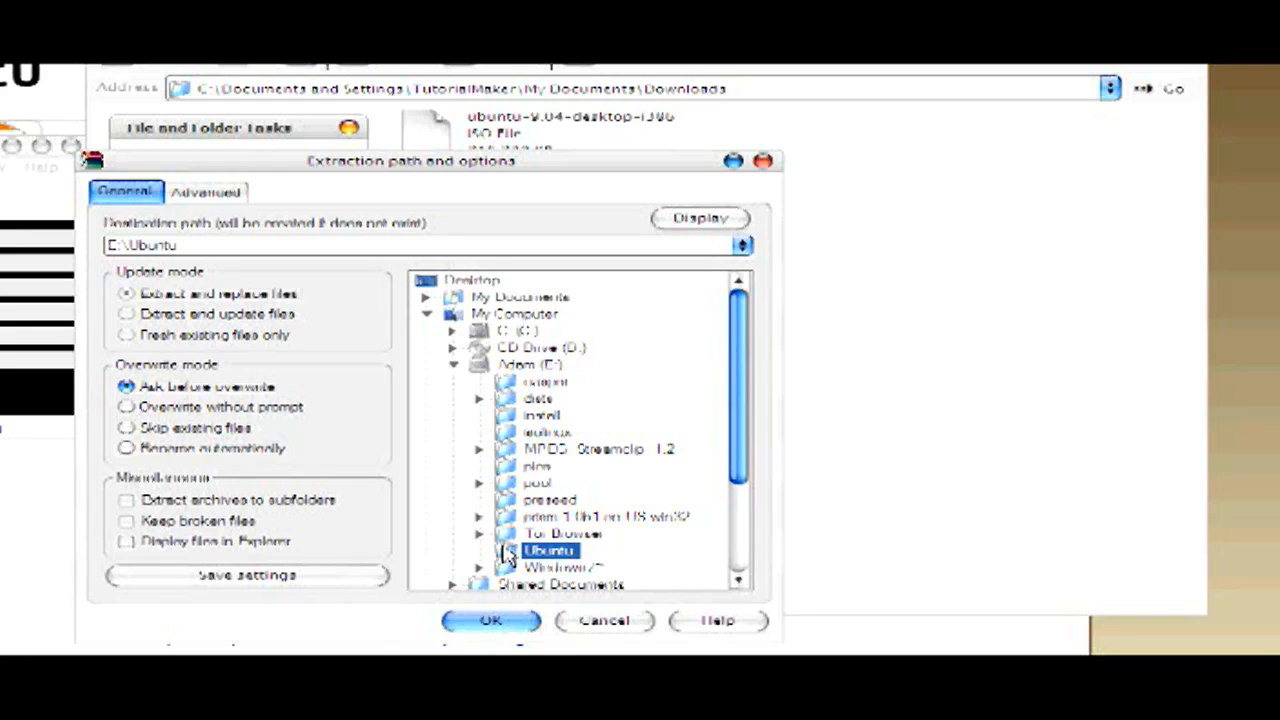
left_click(488, 620)
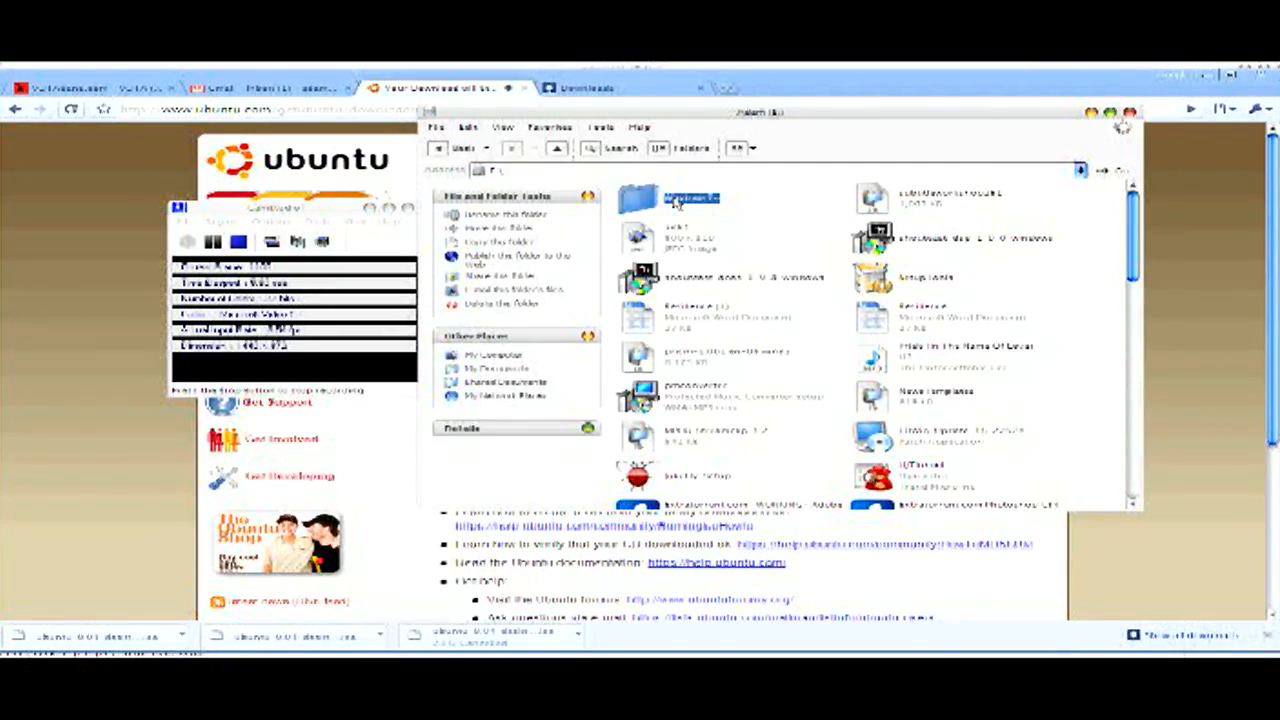
Step: Launch the wubi installer from the extracted Ubuntu files
scroll("down", 3)
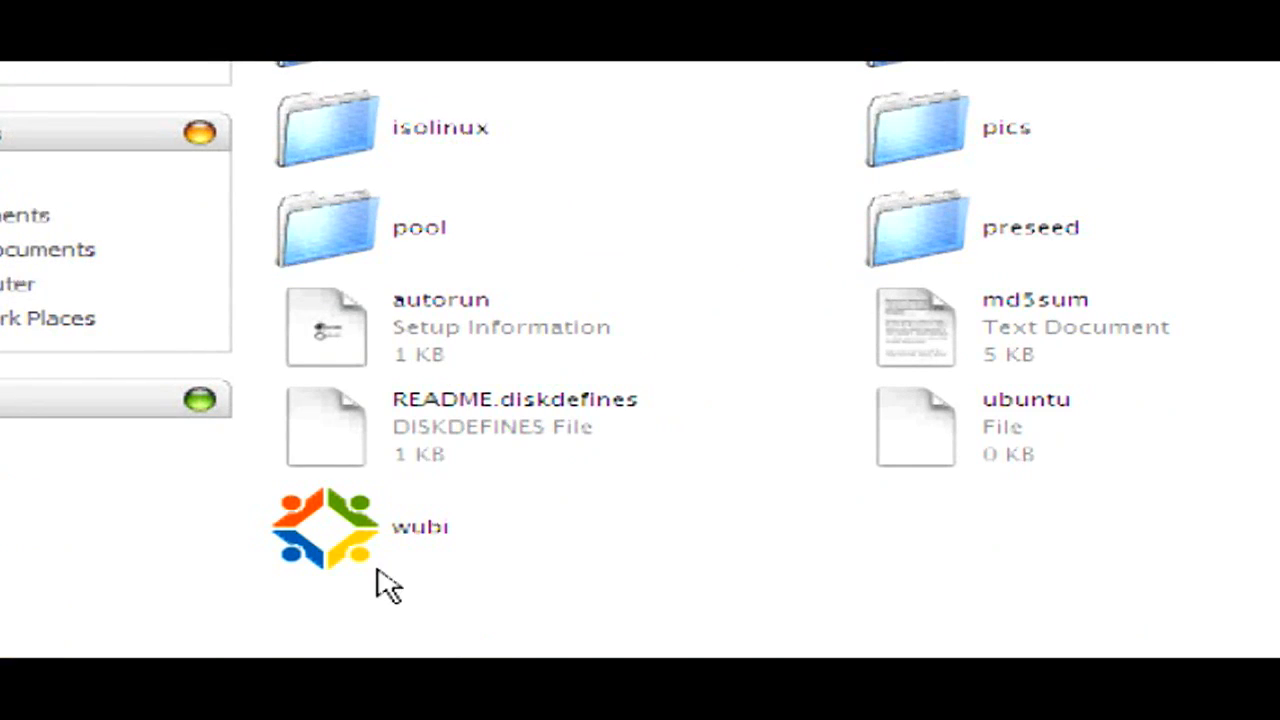
left_click(324, 524)
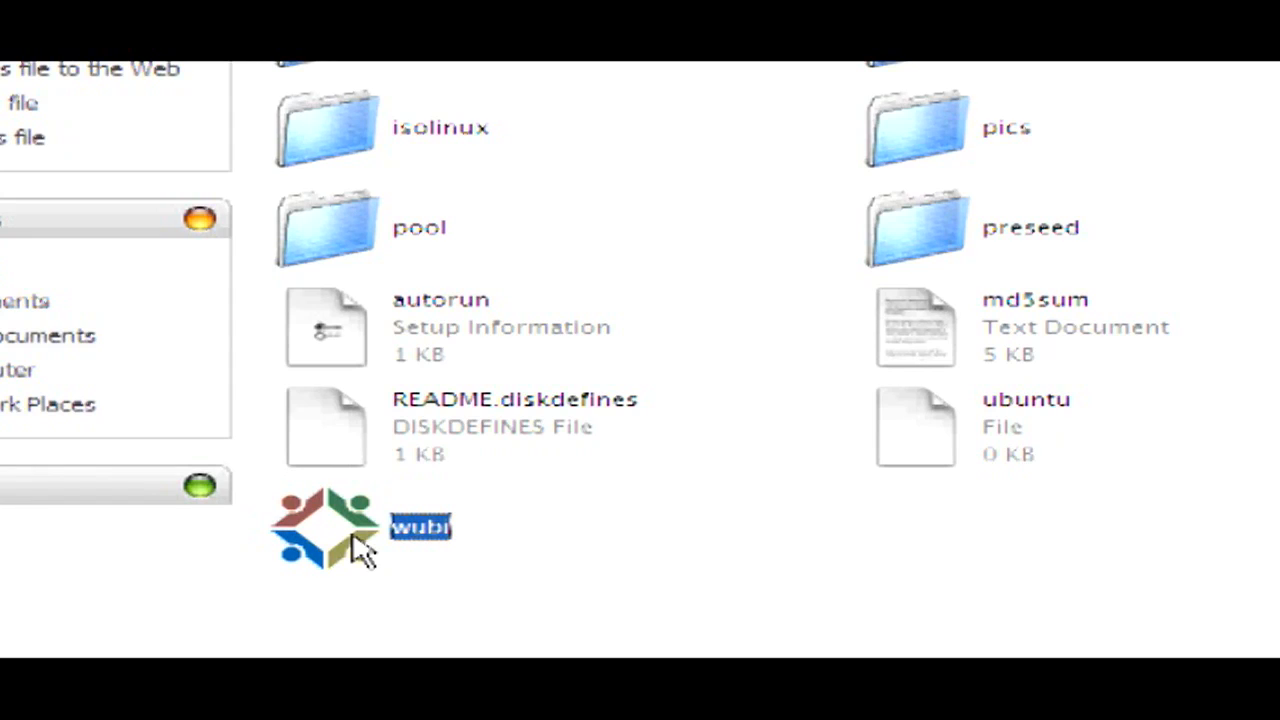
double_click(324, 524)
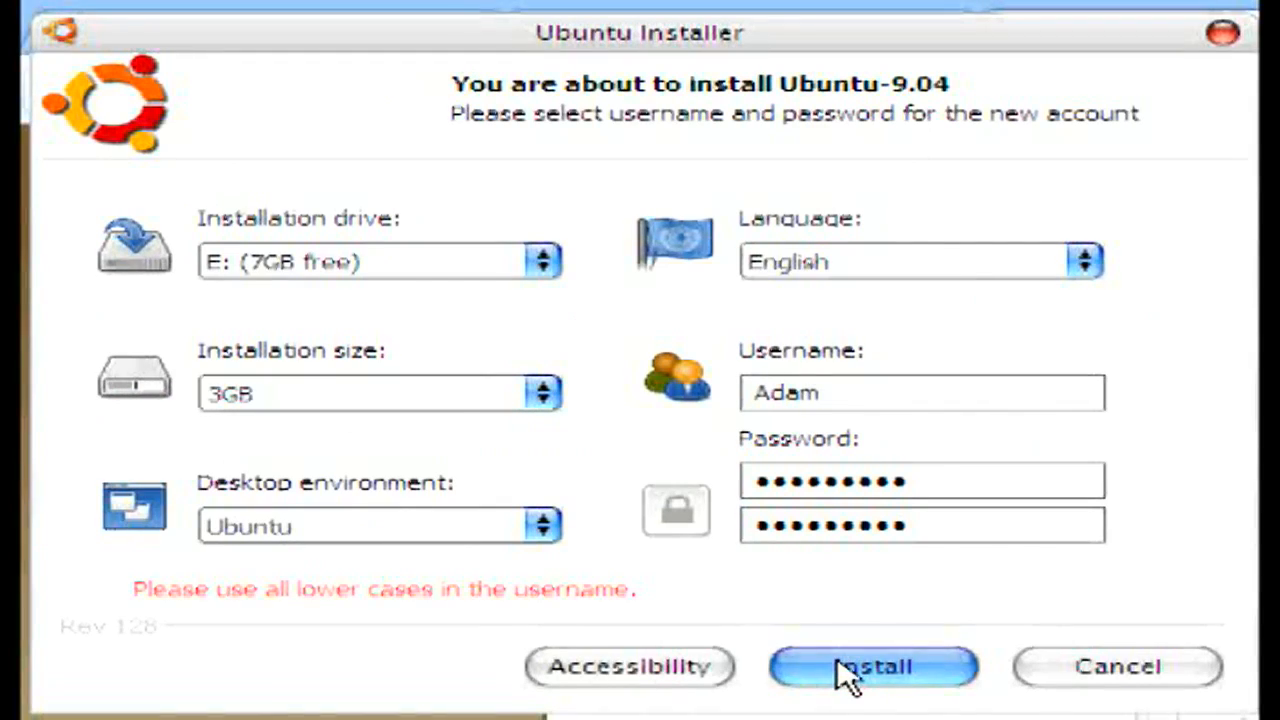
mouse_move(884, 616)
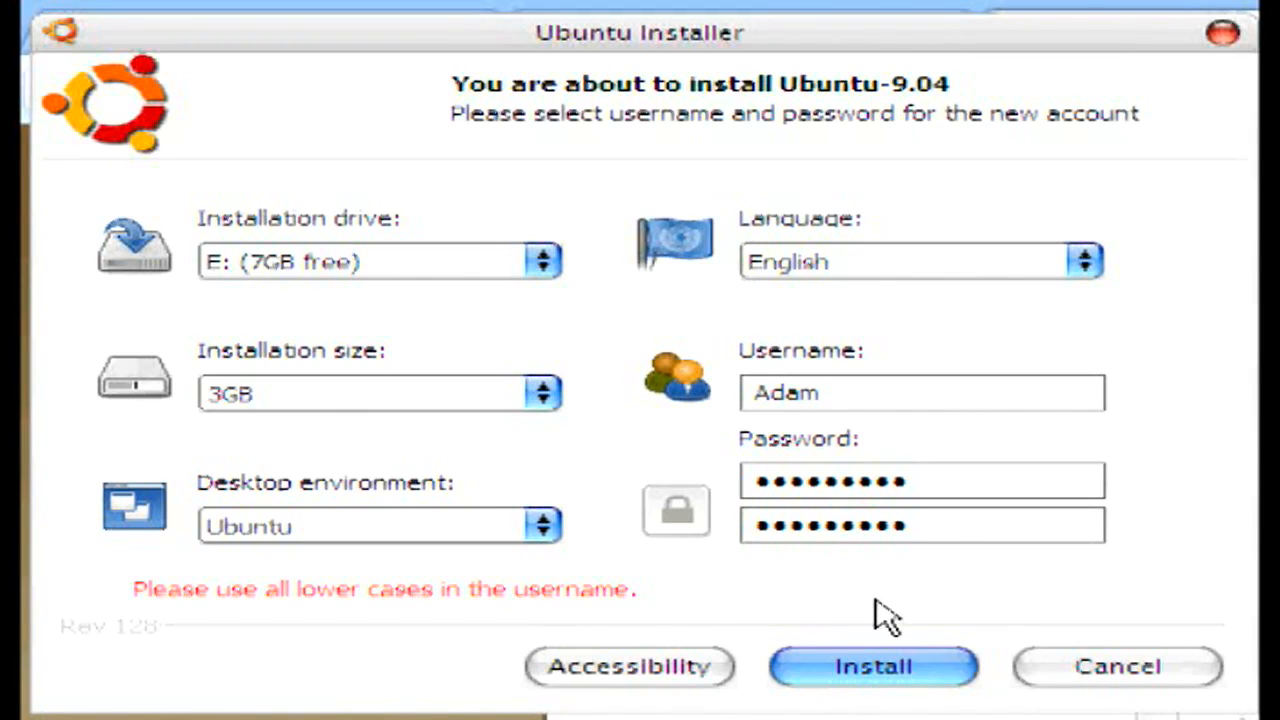
mouse_move(800, 460)
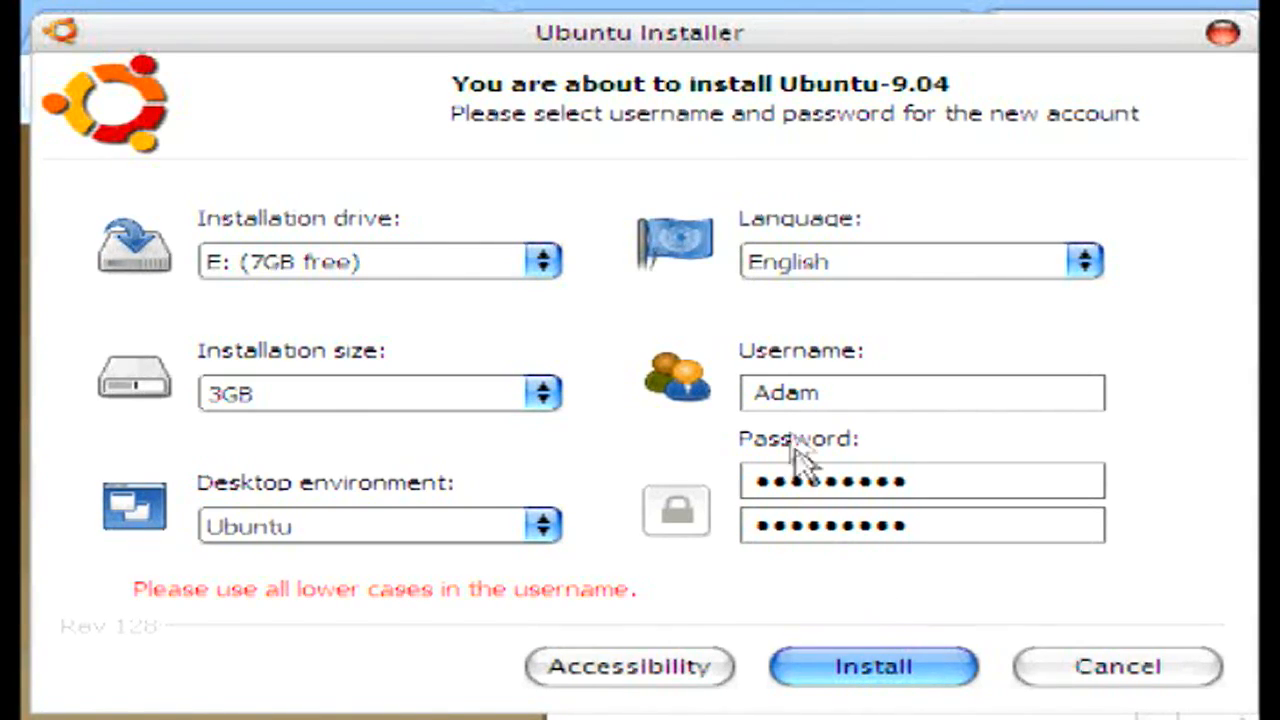
Step: Fill the password confirmation field in the Wubi installer
left_click(784, 392)
type("a")
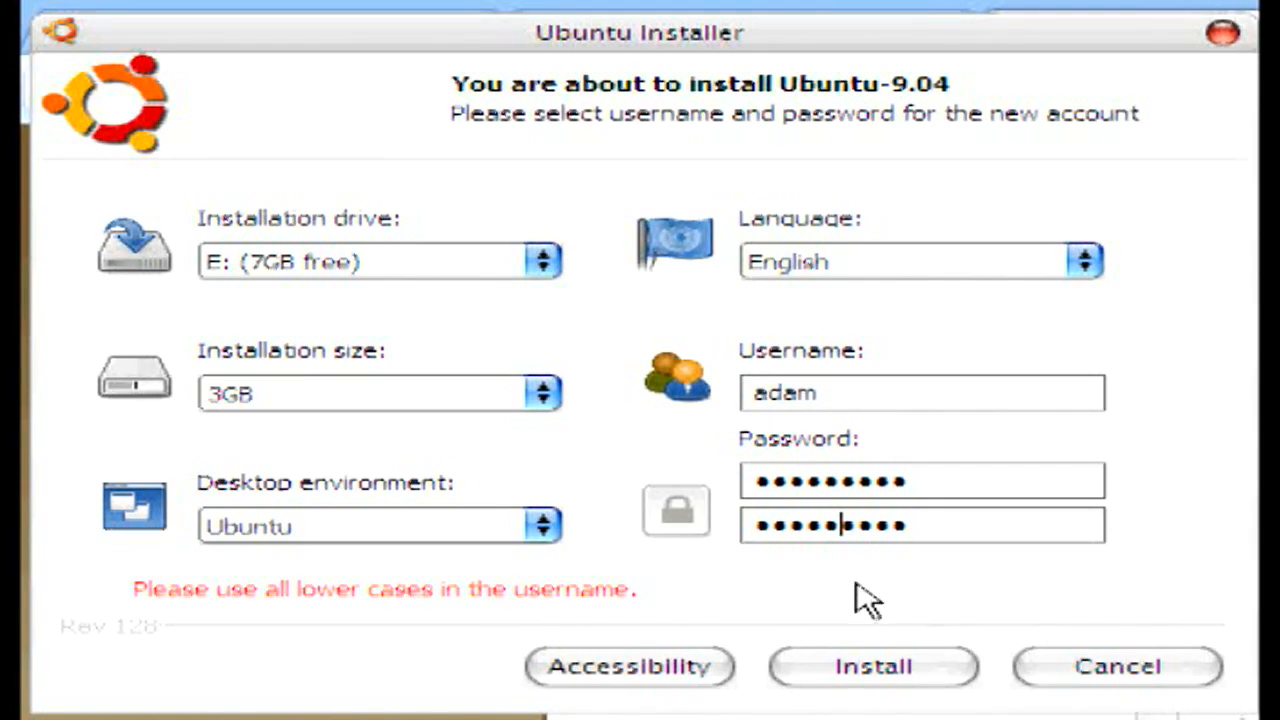
type("•")
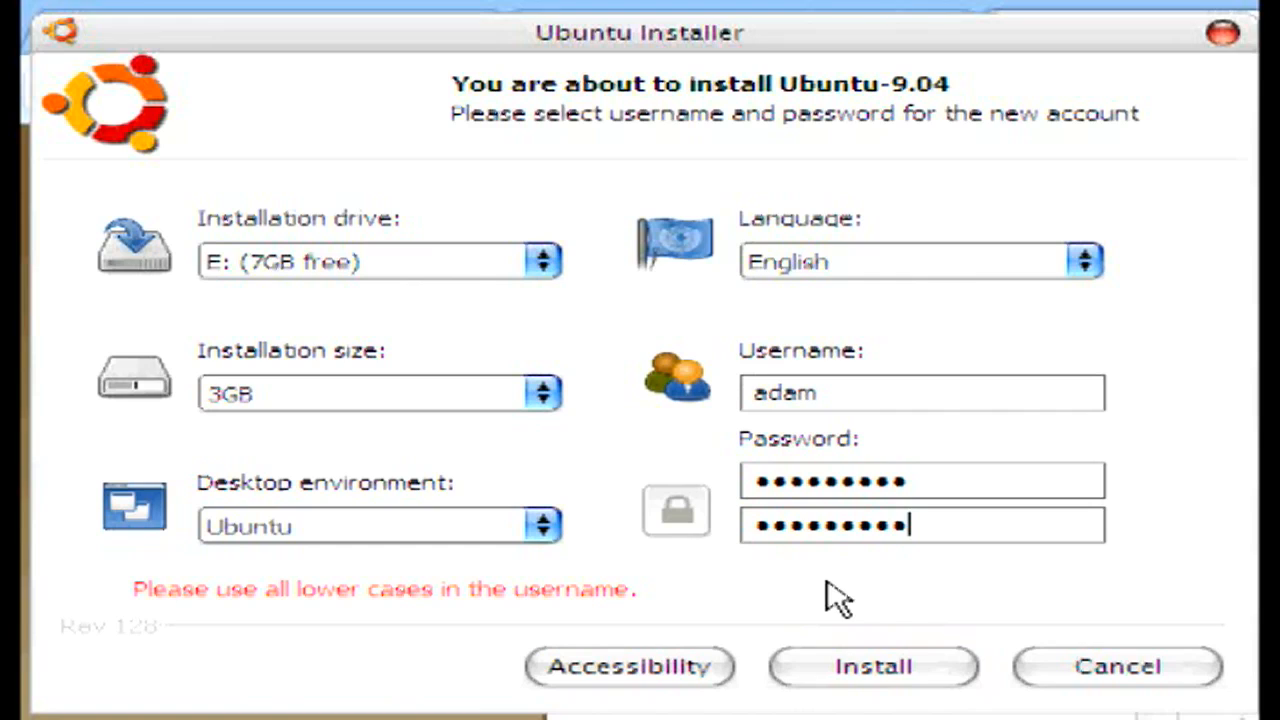